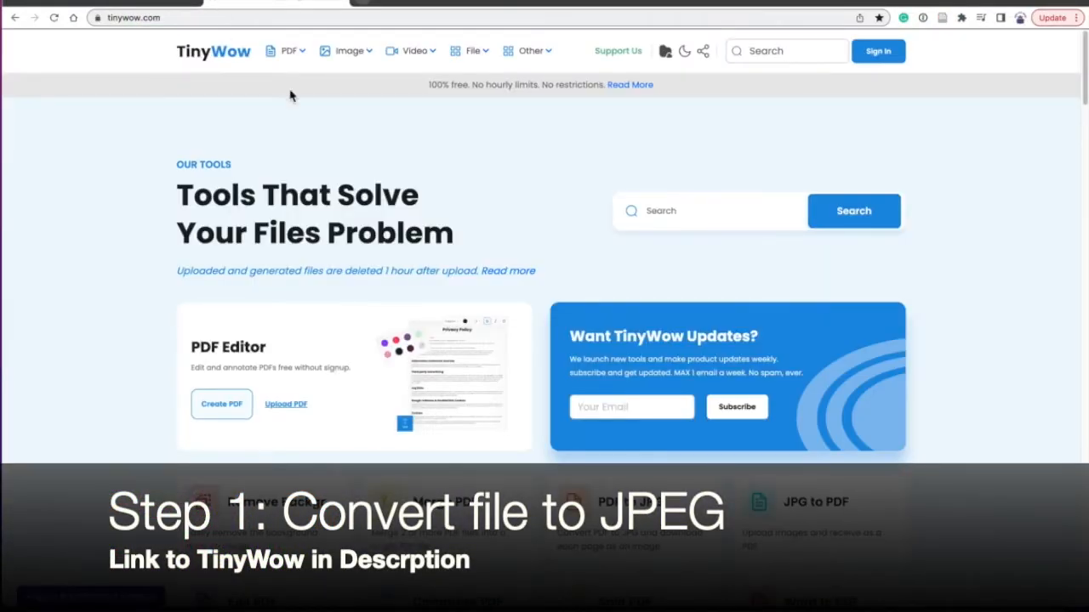
# - Convert the conference poster PDF with TinyWow's PDF to JPG tool and download the JPG
pyautogui.scroll(-3)
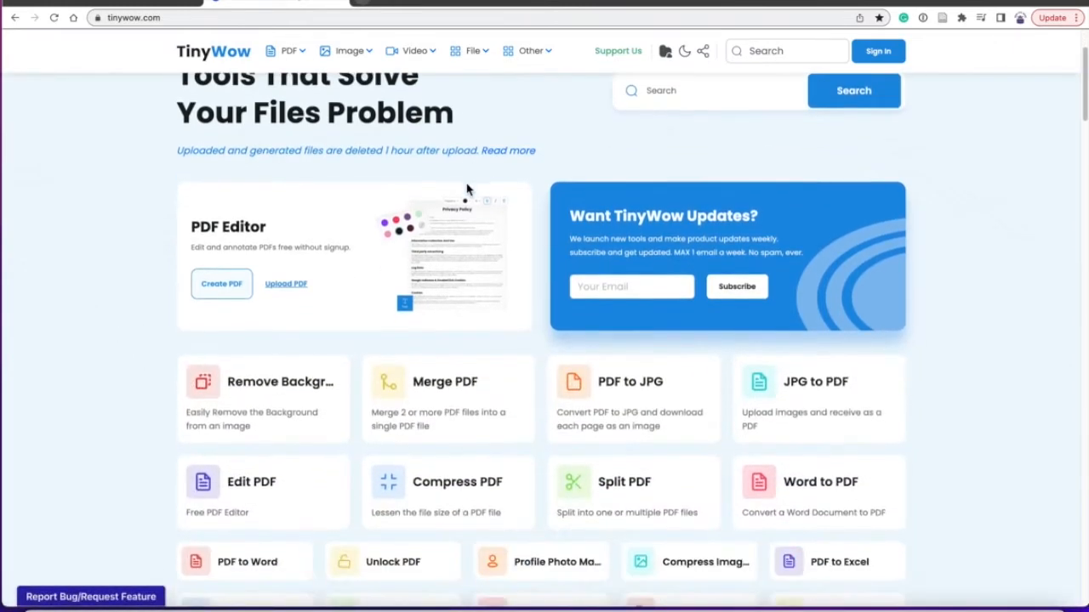
pyautogui.click(632, 382)
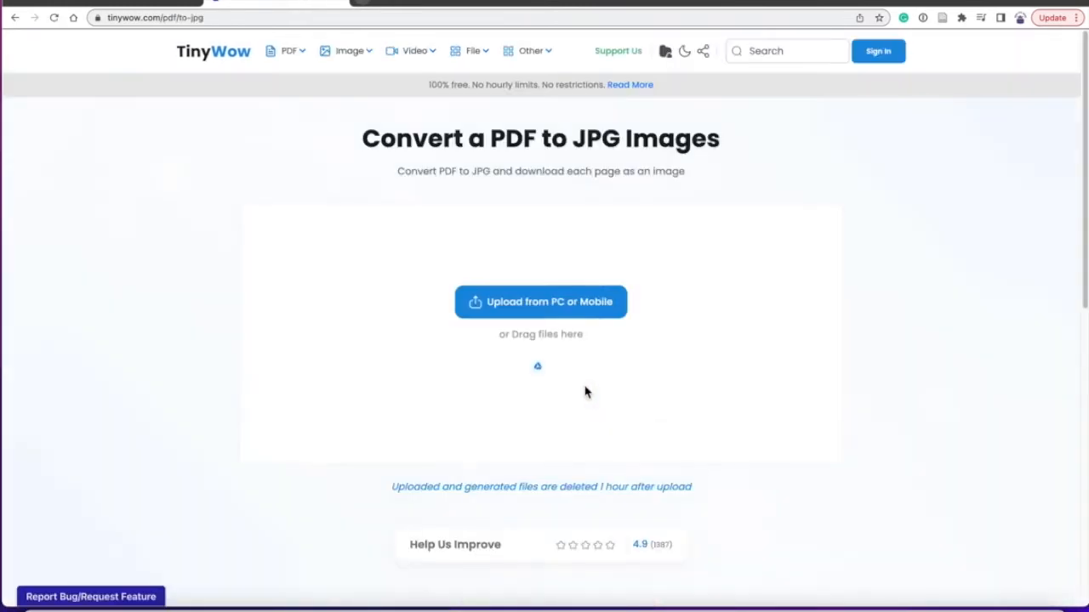
pyautogui.click(541, 302)
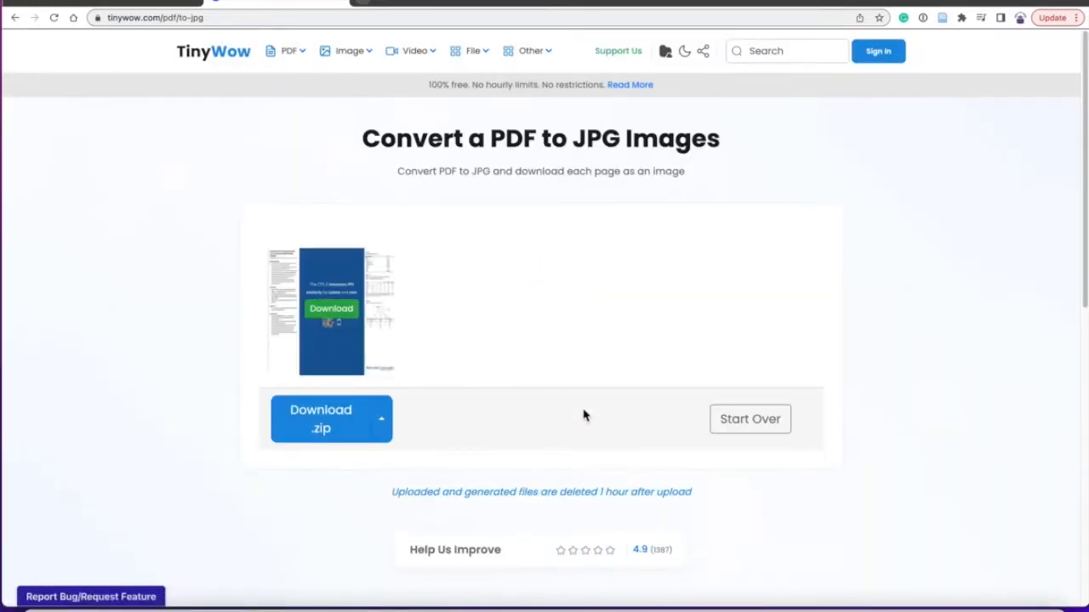
pyautogui.moveTo(334, 315)
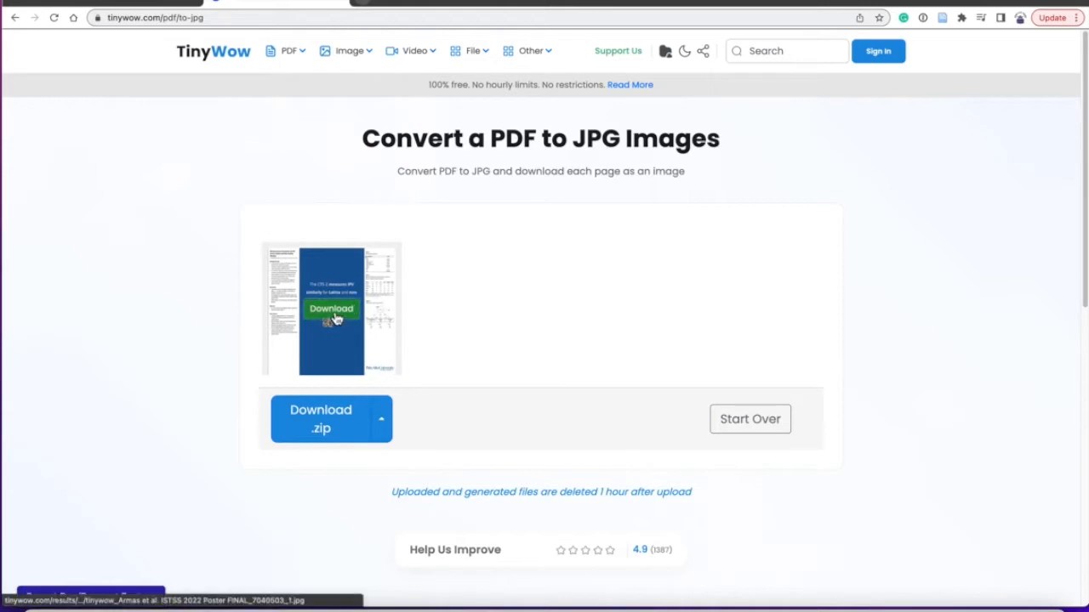
pyautogui.click(331, 309)
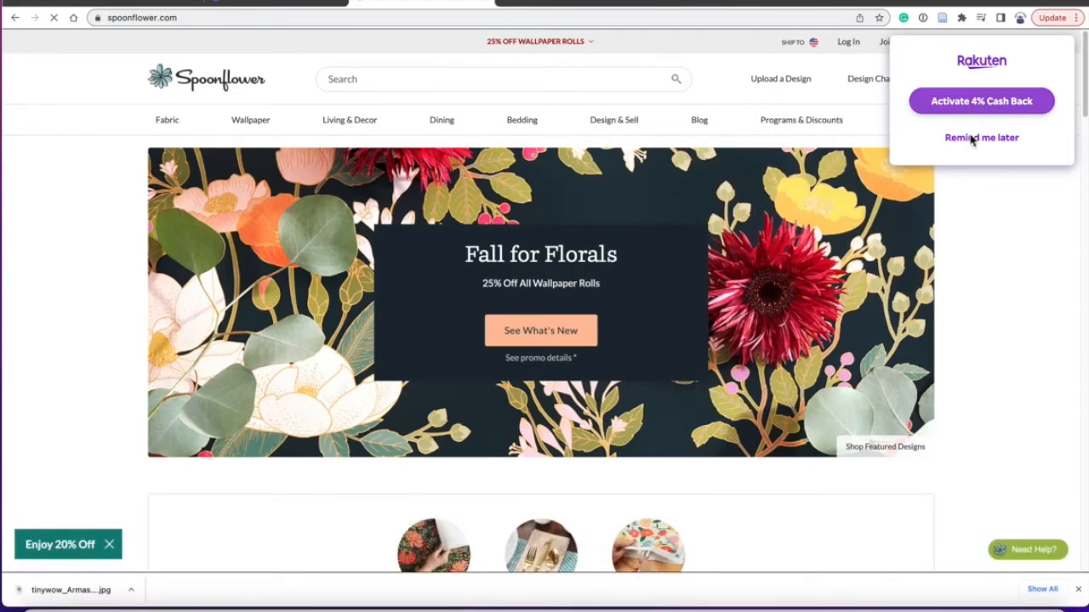
# - Dismiss the cash-back popup and upload the poster JPG via Design & Sell > Upload a Design
pyautogui.click(982, 100)
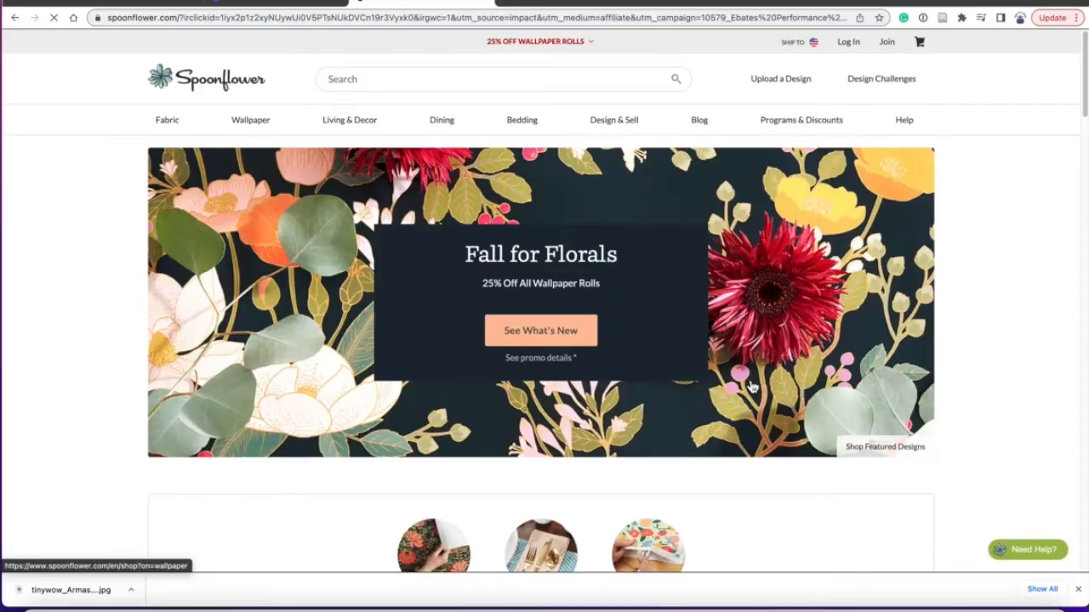
pyautogui.click(613, 119)
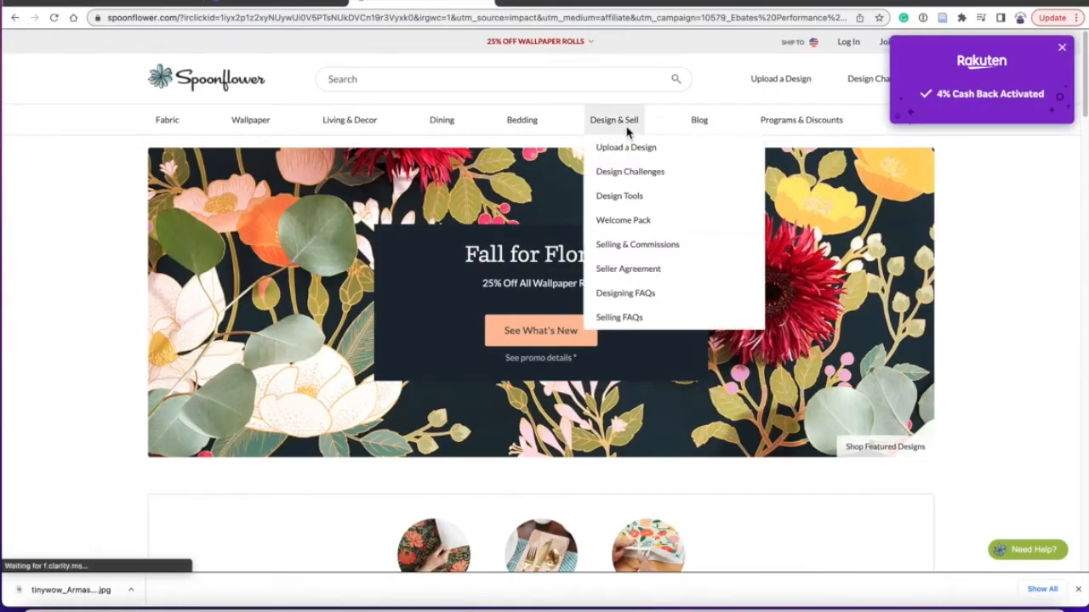
pyautogui.click(625, 147)
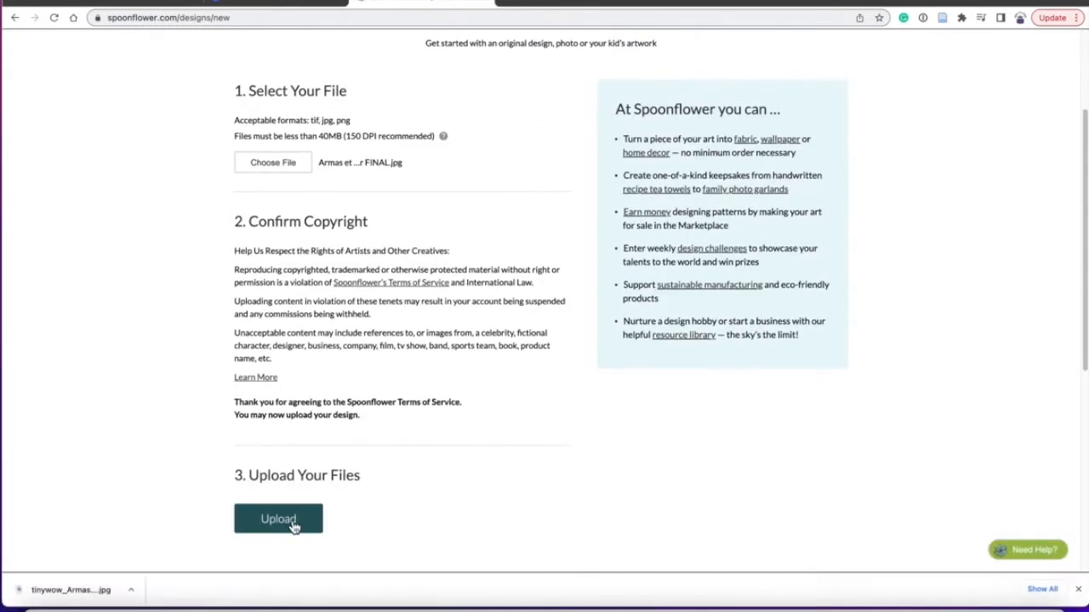
pyautogui.click(278, 518)
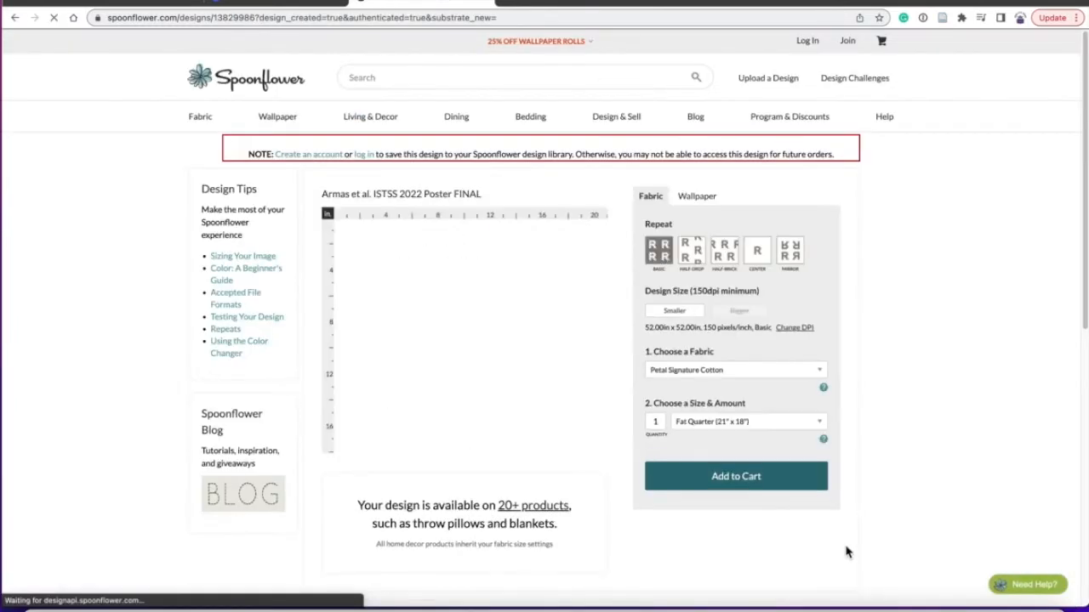
# - Center the poster as a single image on Performance Piqué fabric
pyautogui.click(757, 253)
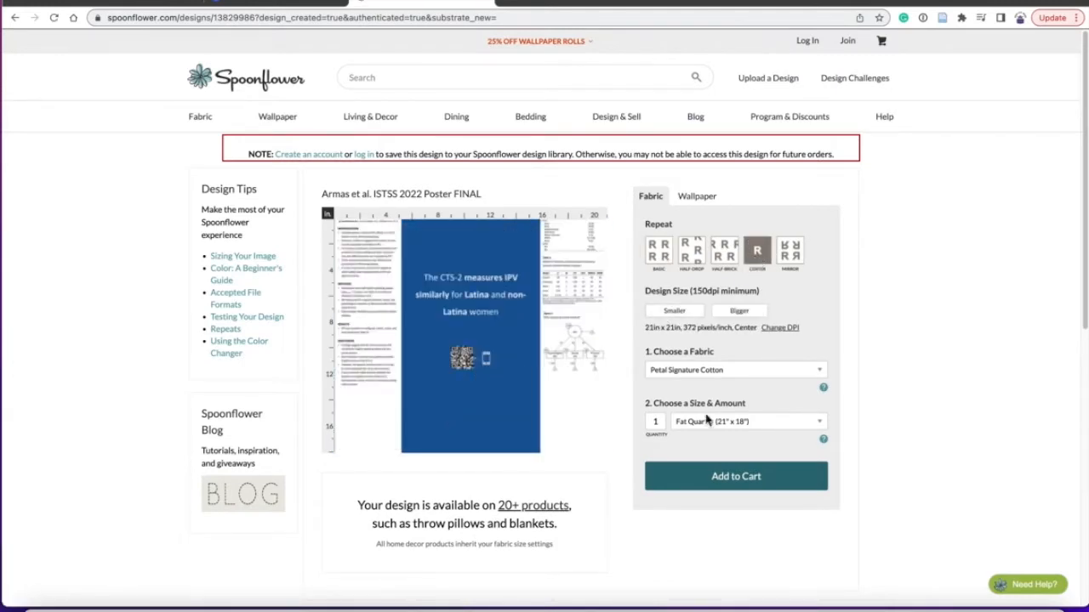
pyautogui.moveTo(717, 403)
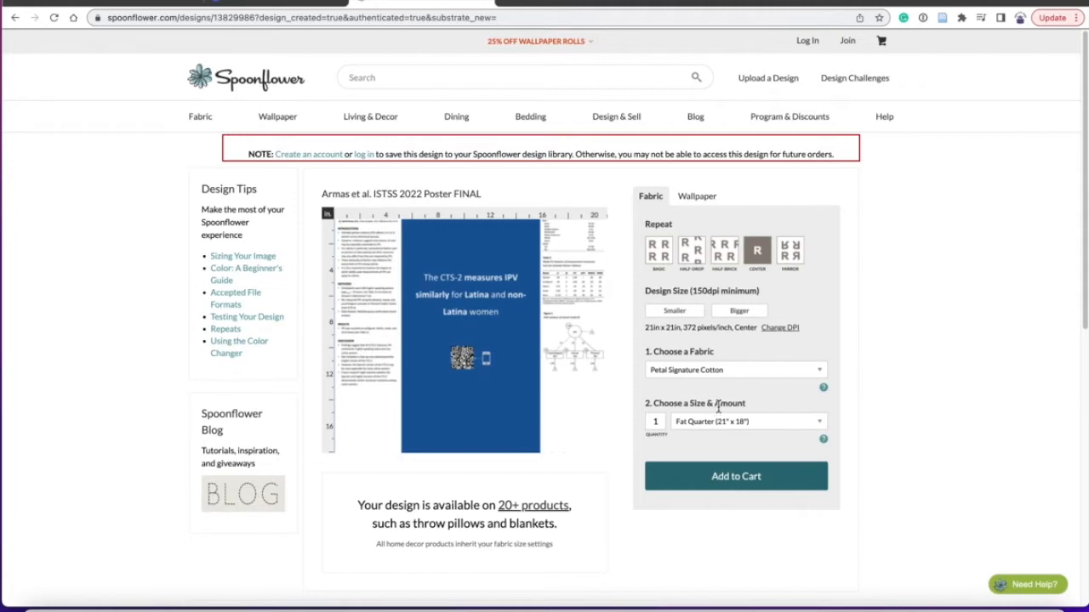
pyautogui.click(734, 370)
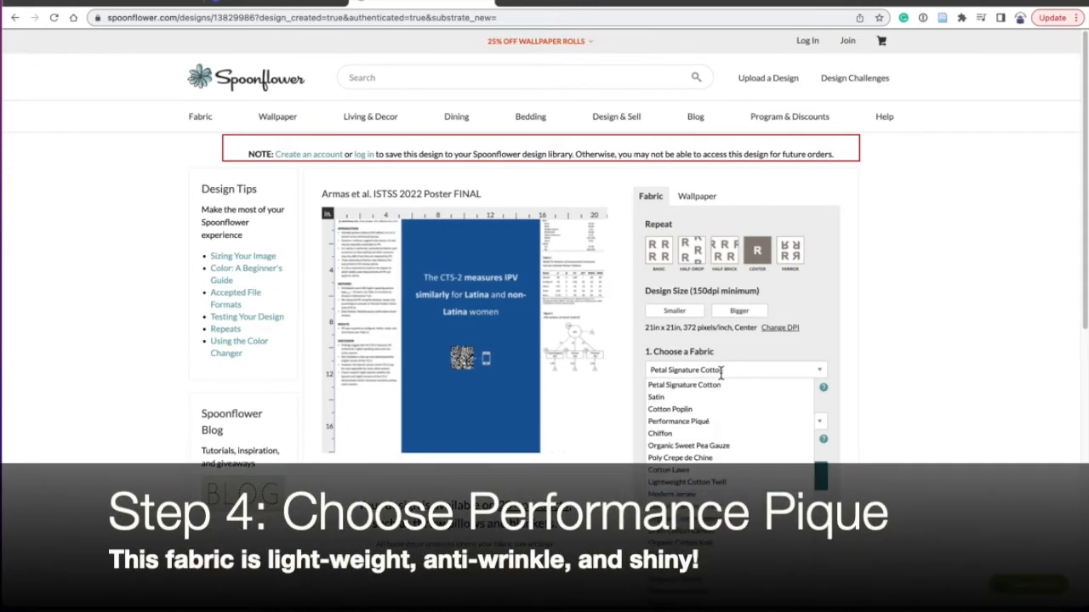
pyautogui.click(678, 421)
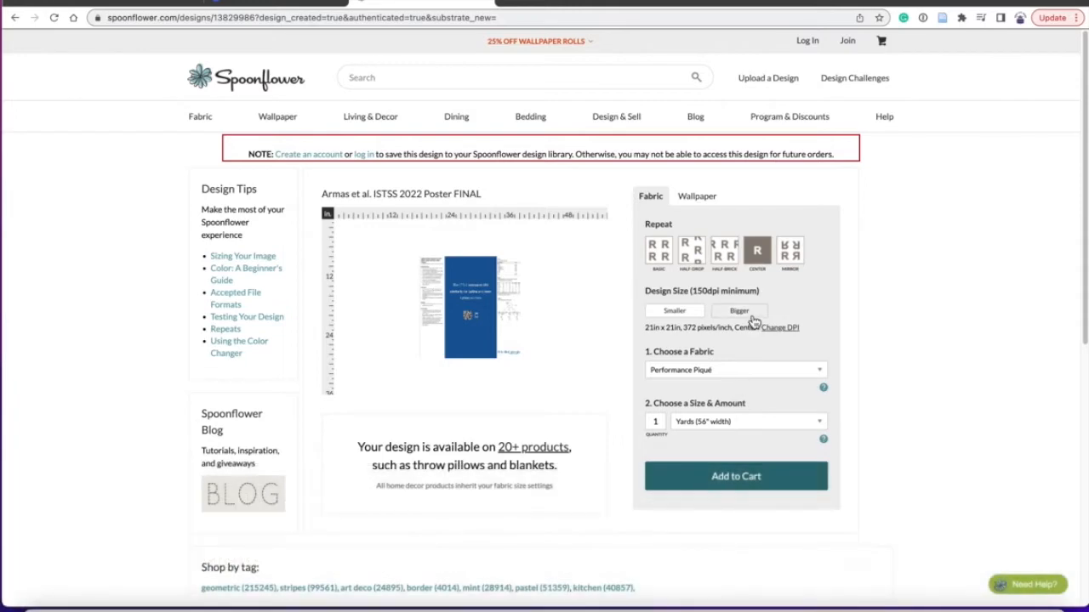
# - Preview basic, half-brick and mirror repeats, then return to centered
pyautogui.click(659, 253)
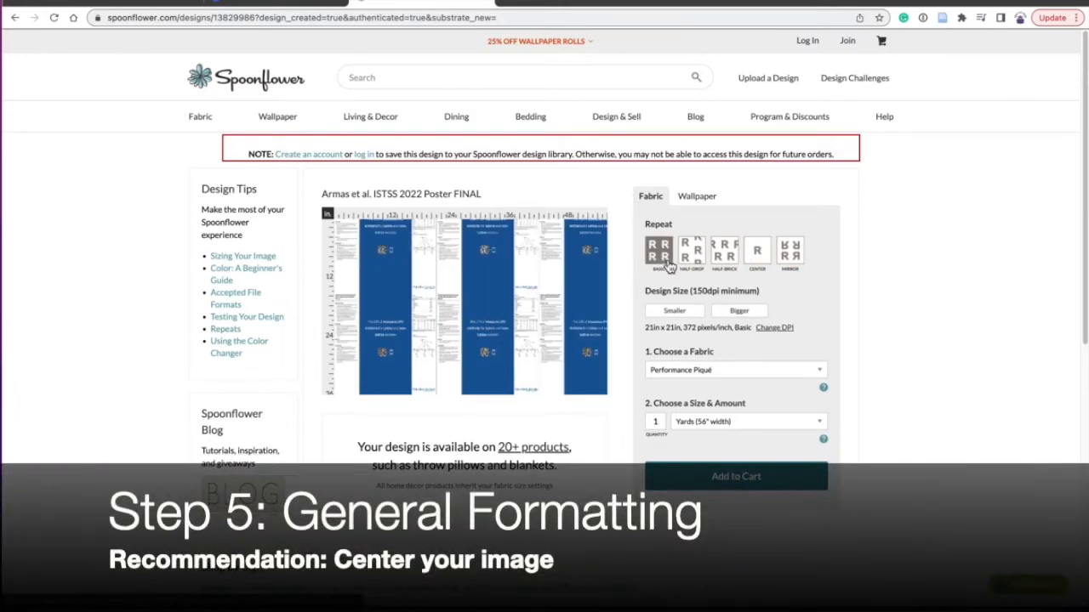
pyautogui.click(723, 253)
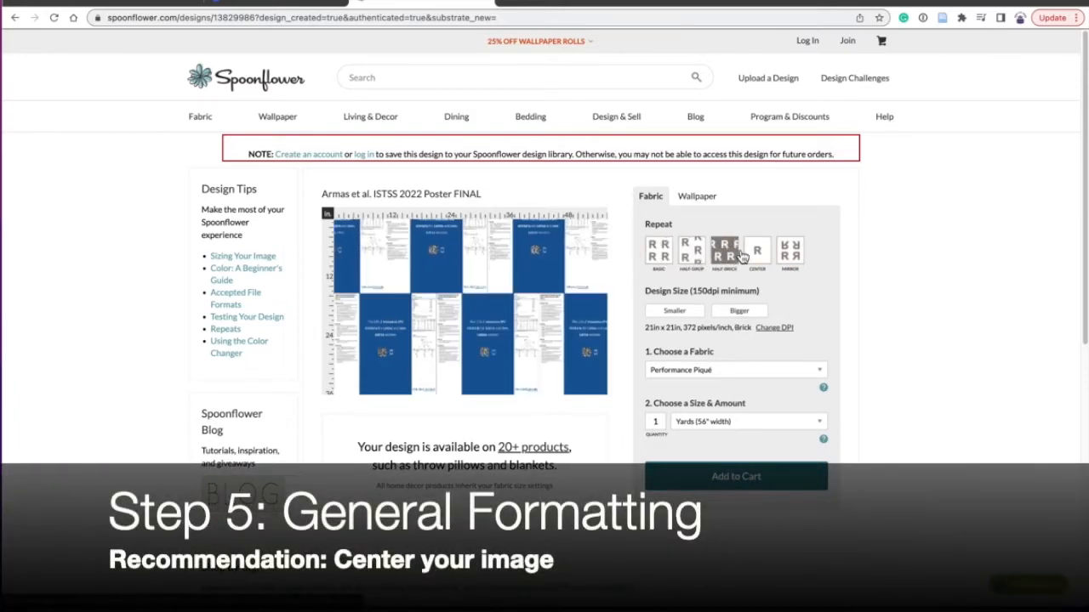
pyautogui.click(790, 253)
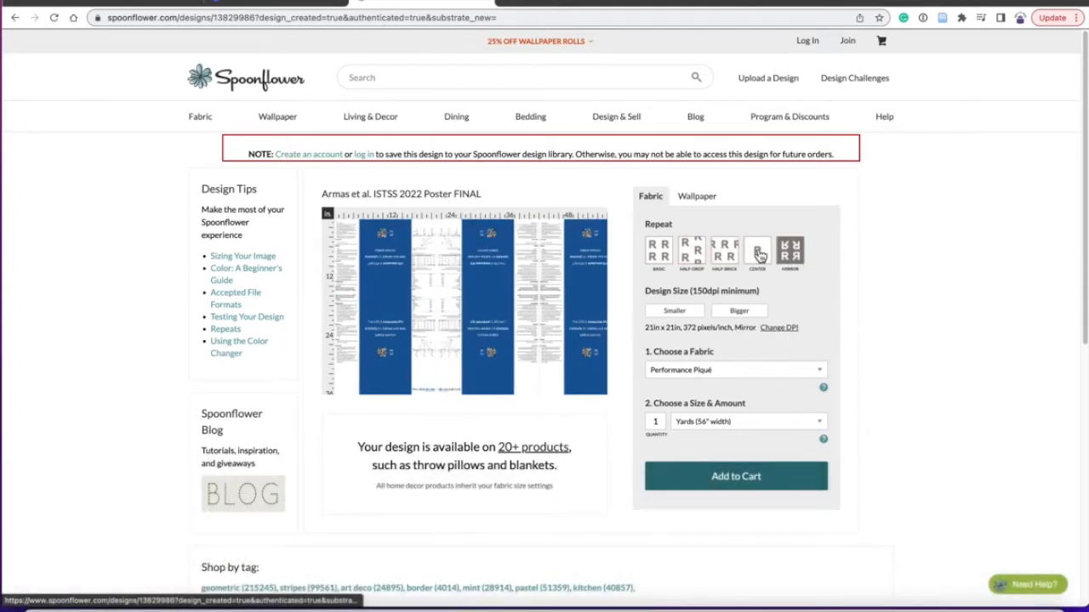
pyautogui.click(757, 253)
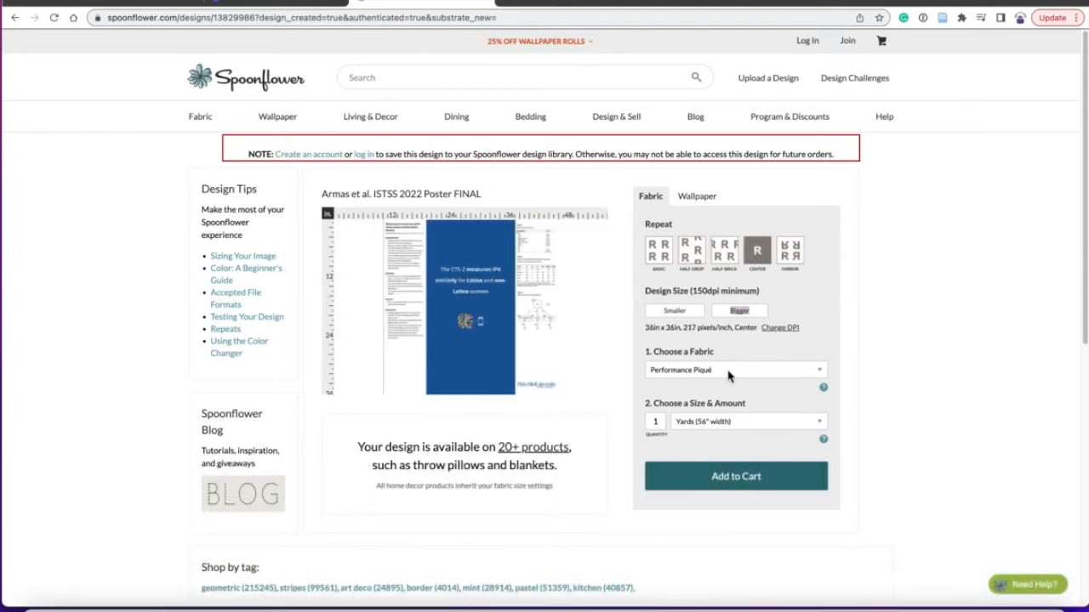
# - Enlarge the design to 36 by 36 inches and open the Sizing Your Image article
pyautogui.click(747, 422)
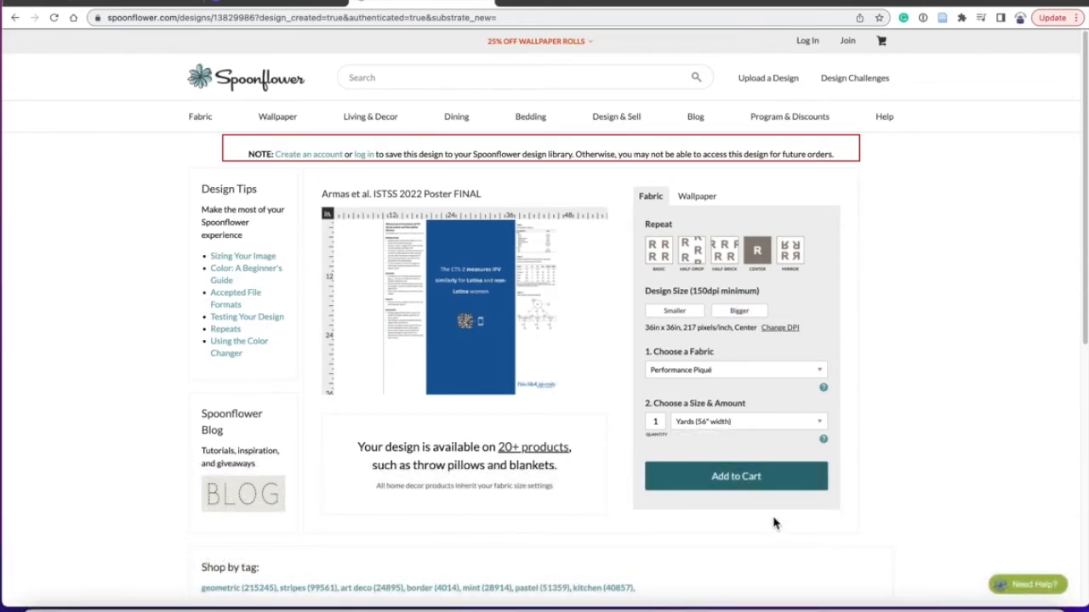
pyautogui.click(779, 328)
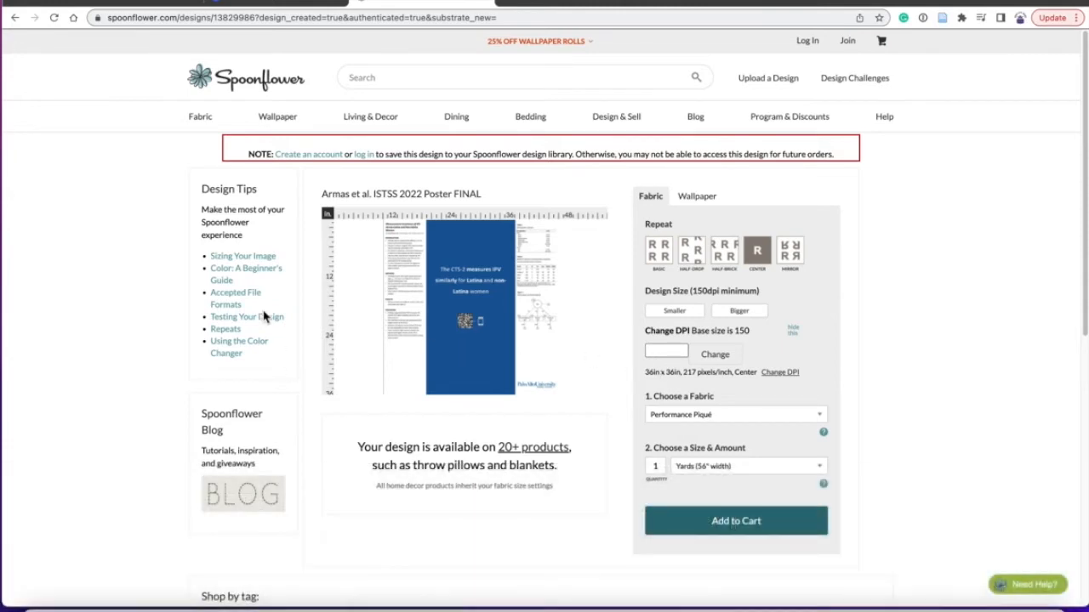
pyautogui.click(242, 255)
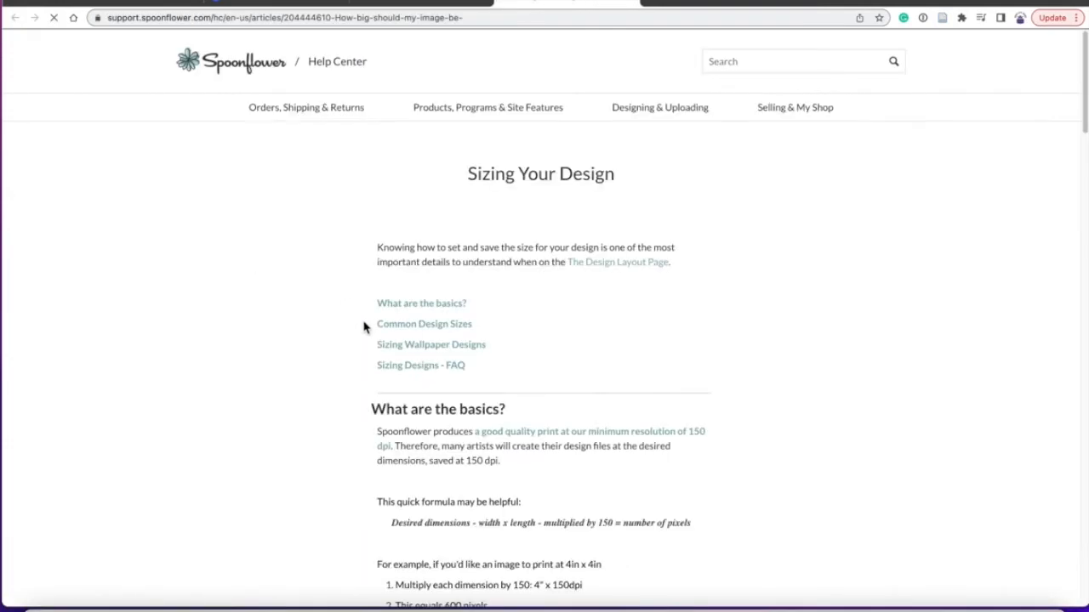
# - Find and highlight '5400 pixels (one yard!)' in the common design sizes table
pyautogui.click(424, 324)
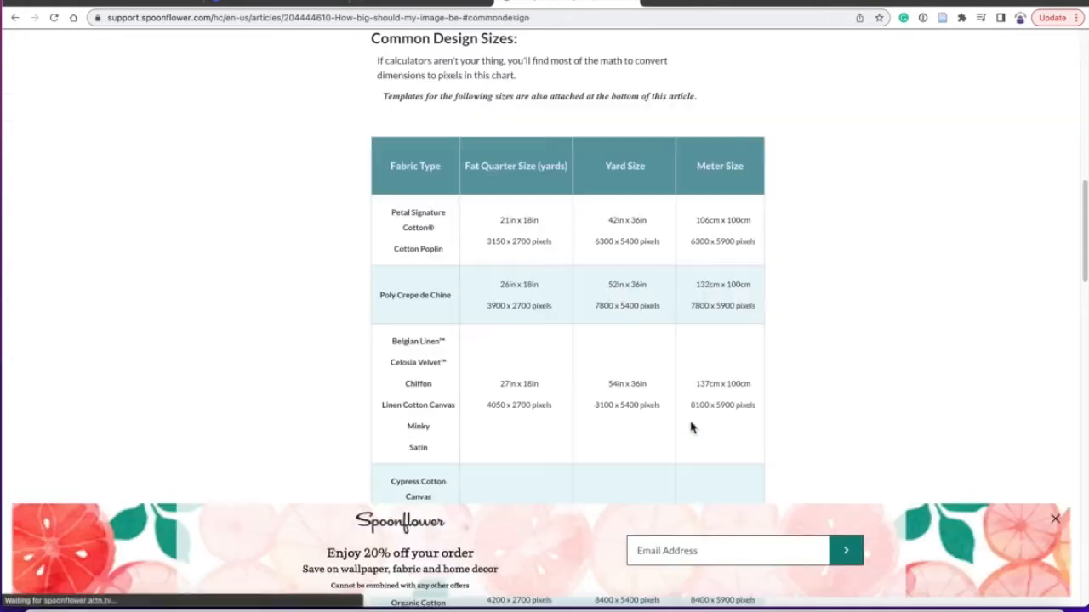
pyautogui.scroll(-3)
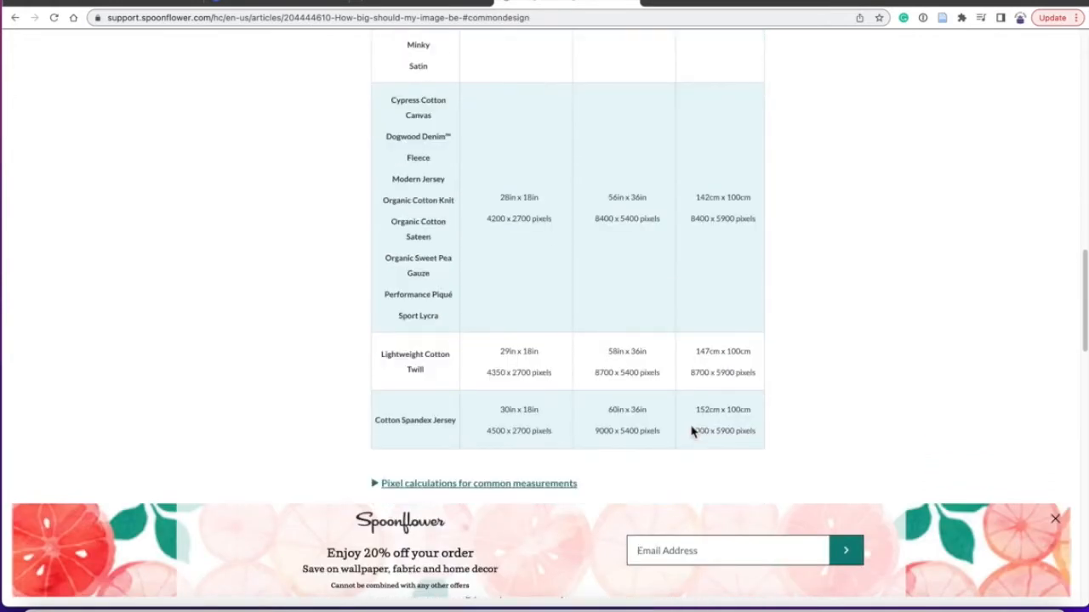
pyautogui.scroll(3)
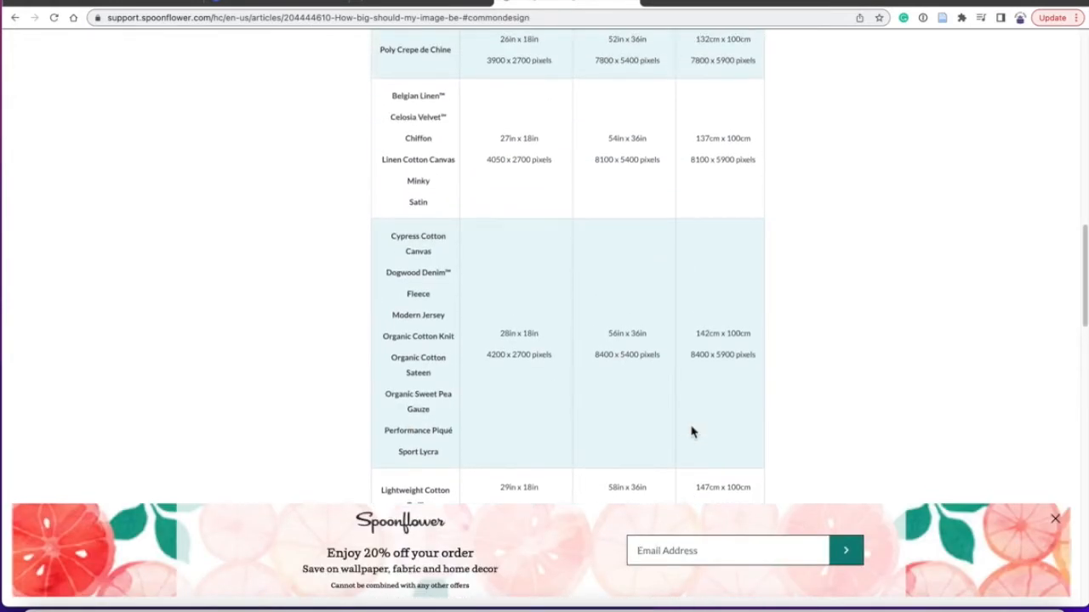
pyautogui.scroll(3)
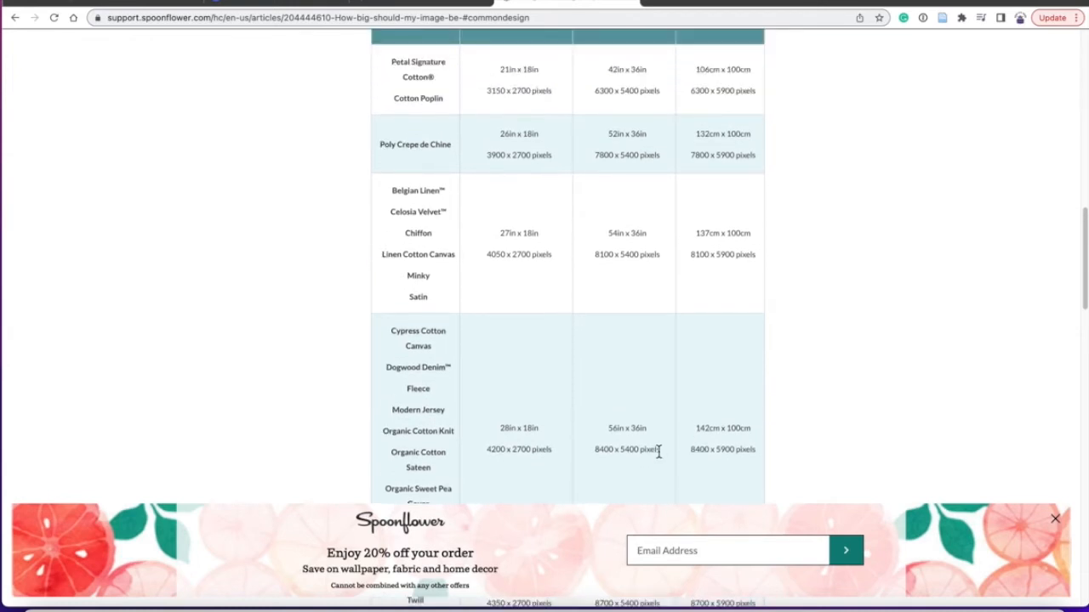
pyautogui.doubleClick(624, 449)
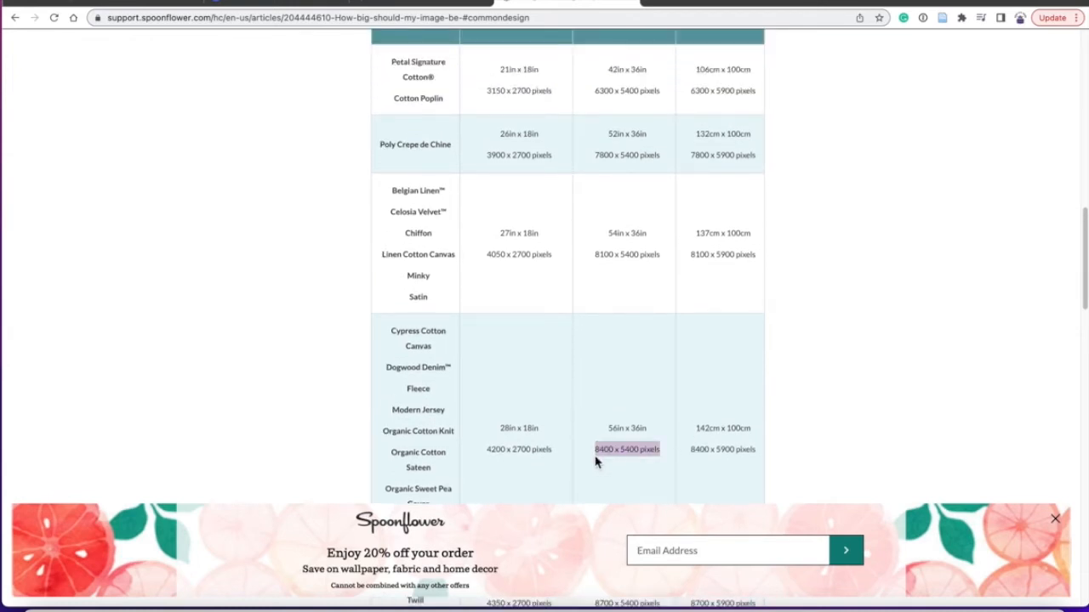
# - Read through the rest of the sizing article and follow the Photopea link
pyautogui.scroll(-3)
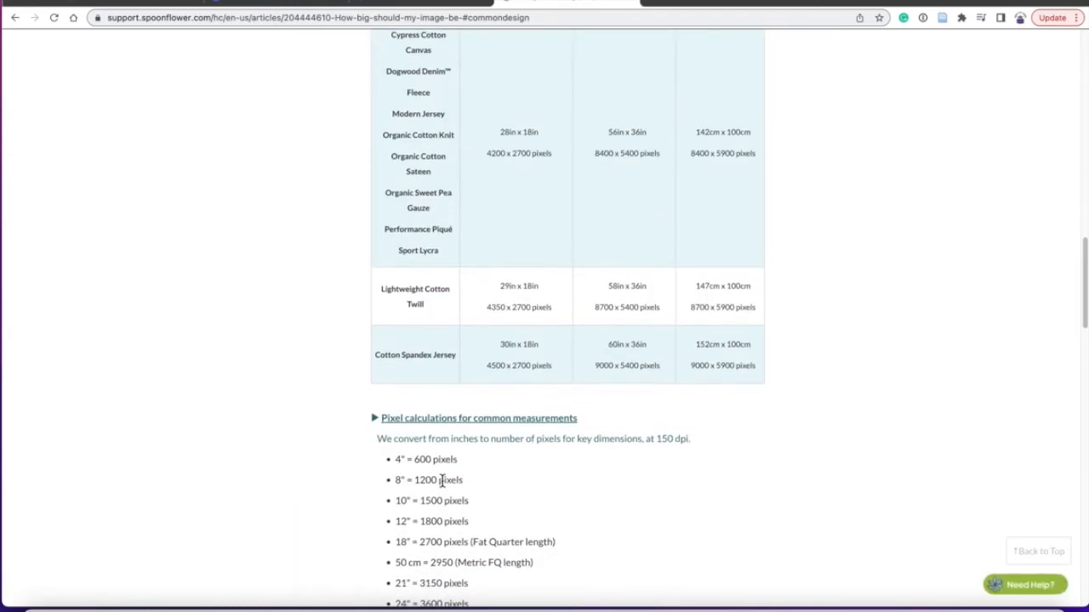
pyautogui.scroll(-3)
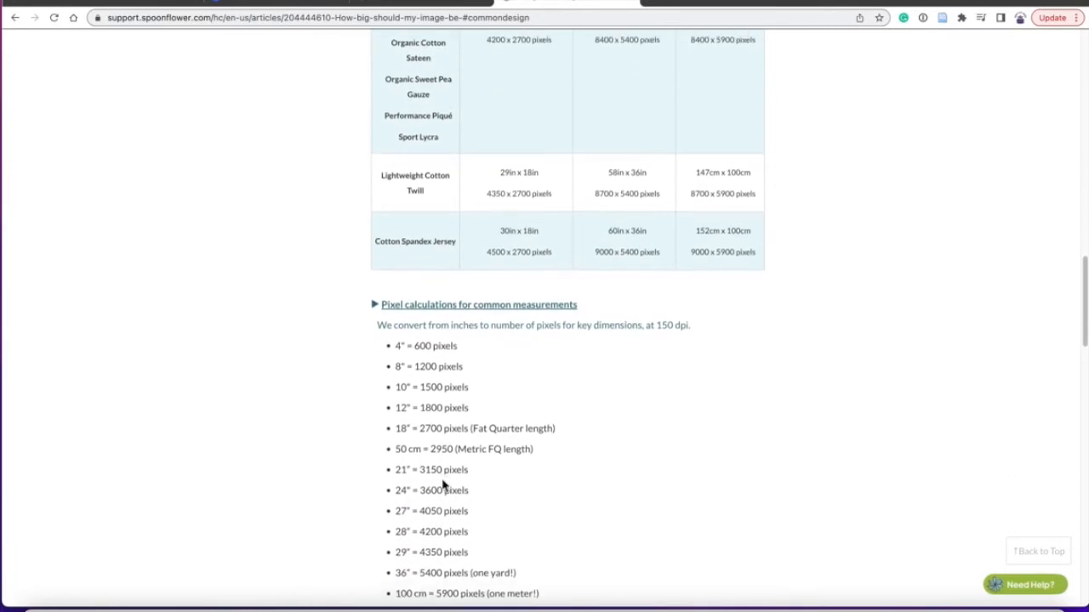
pyautogui.scroll(-3)
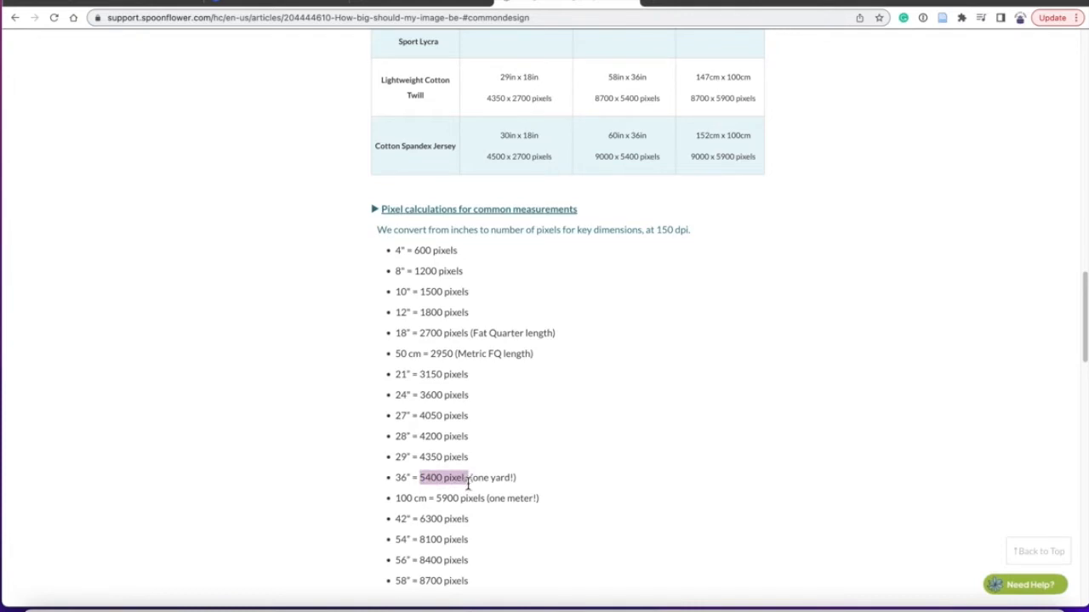
pyautogui.scroll(-3)
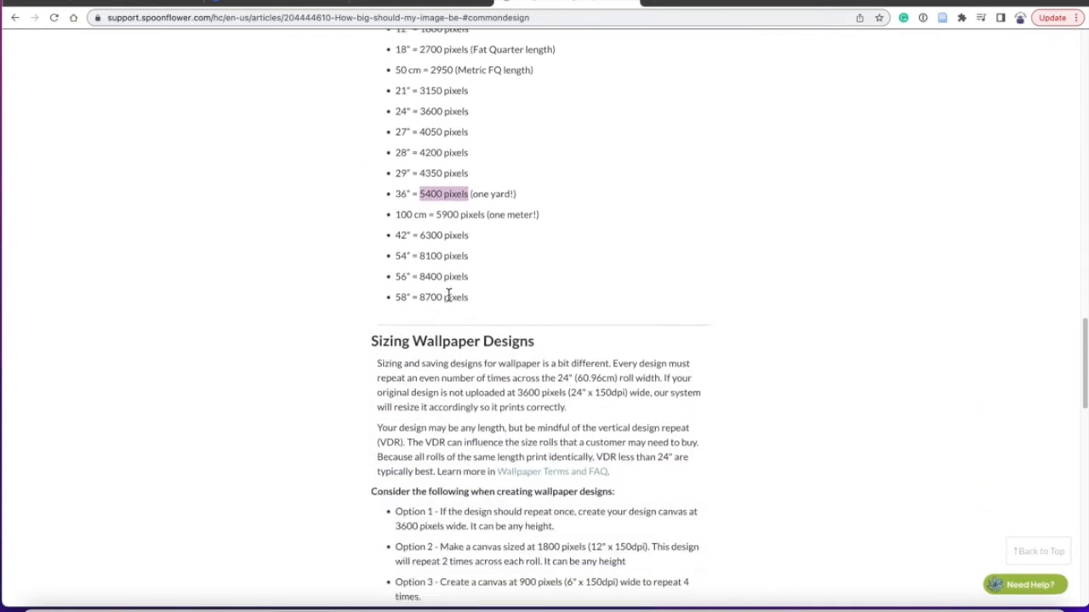
pyautogui.scroll(-3)
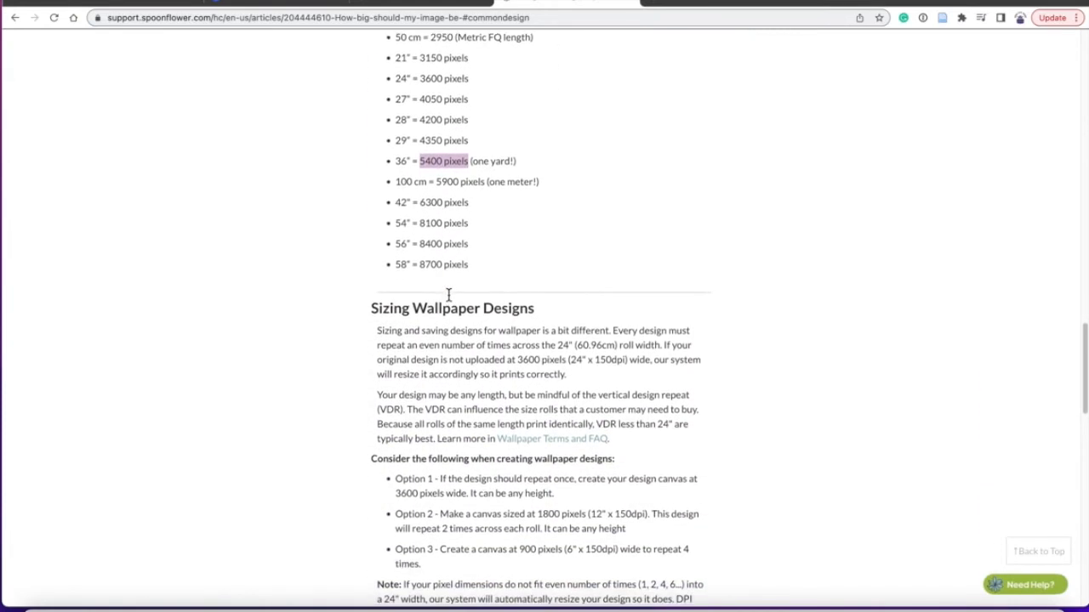
pyautogui.scroll(-3)
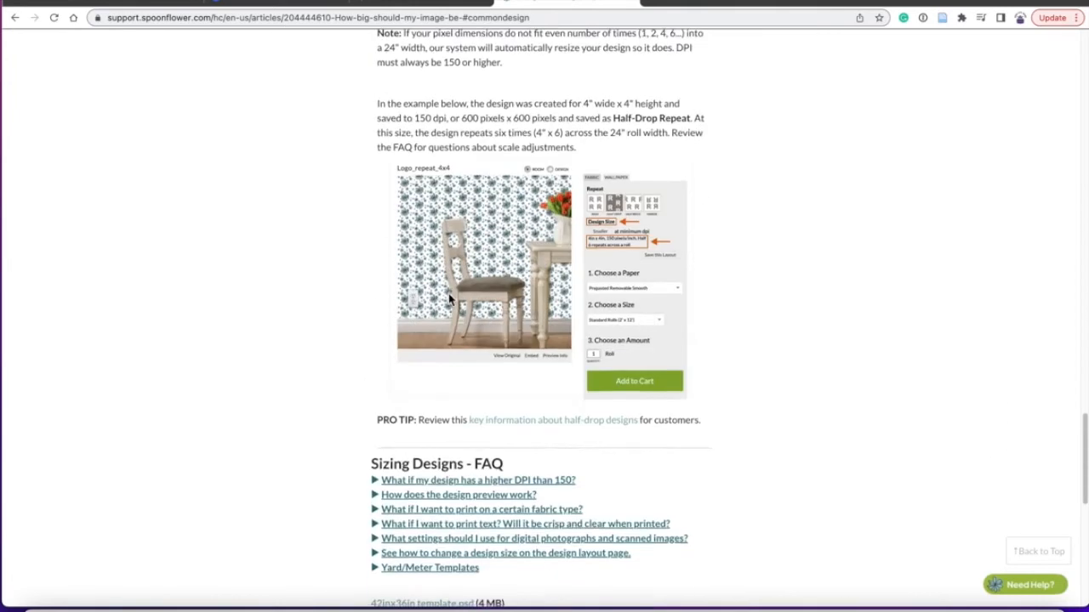
pyautogui.scroll(-3)
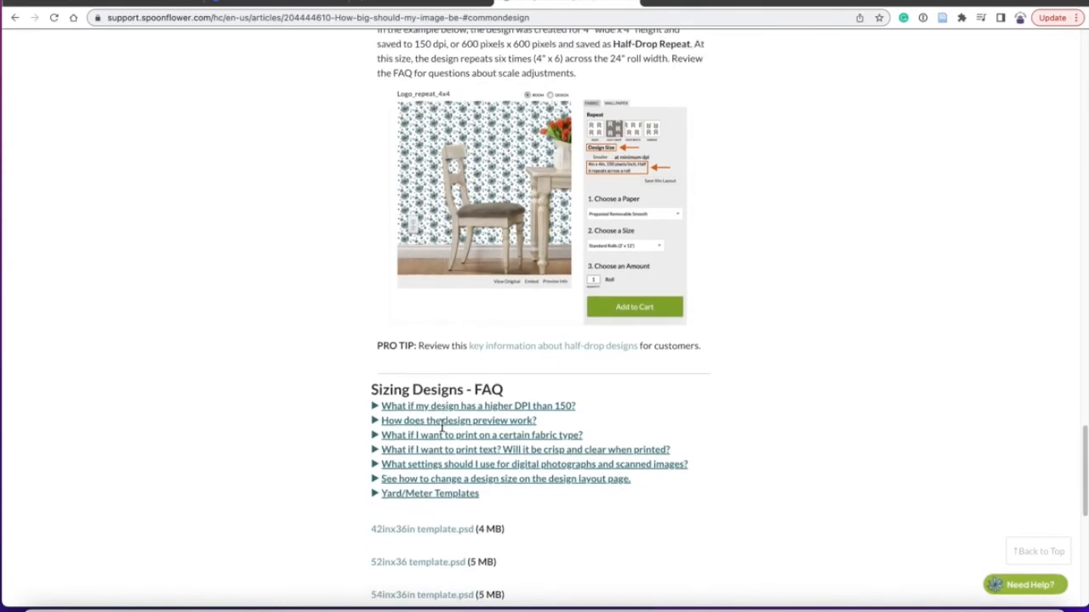
pyautogui.scroll(-3)
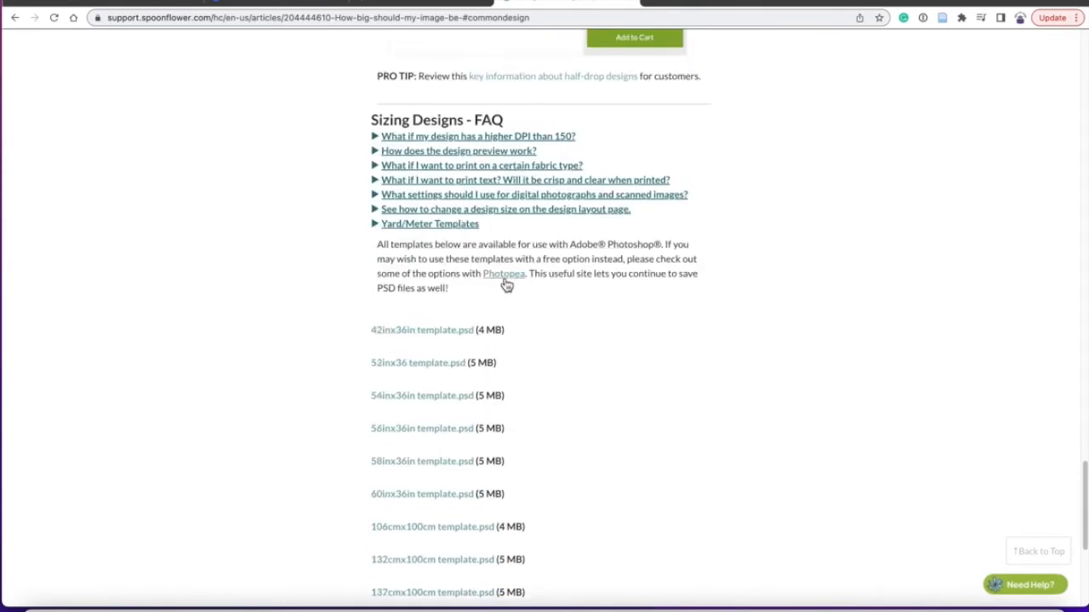
pyautogui.click(503, 273)
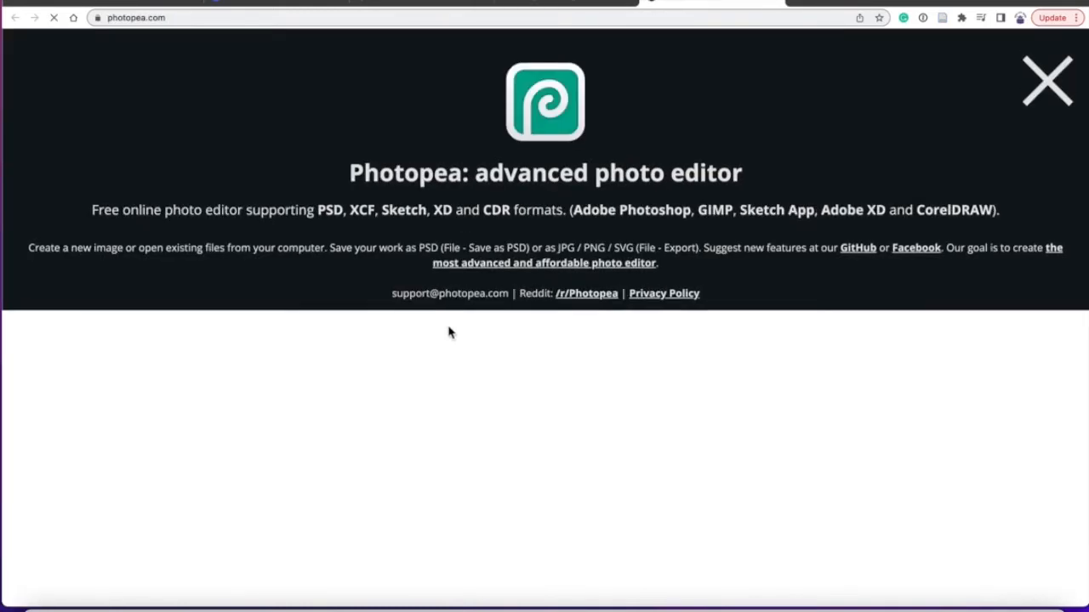
# - Open the poster in Photopea and resize it from 7800 to 5400 px square
pyautogui.click(1038, 79)
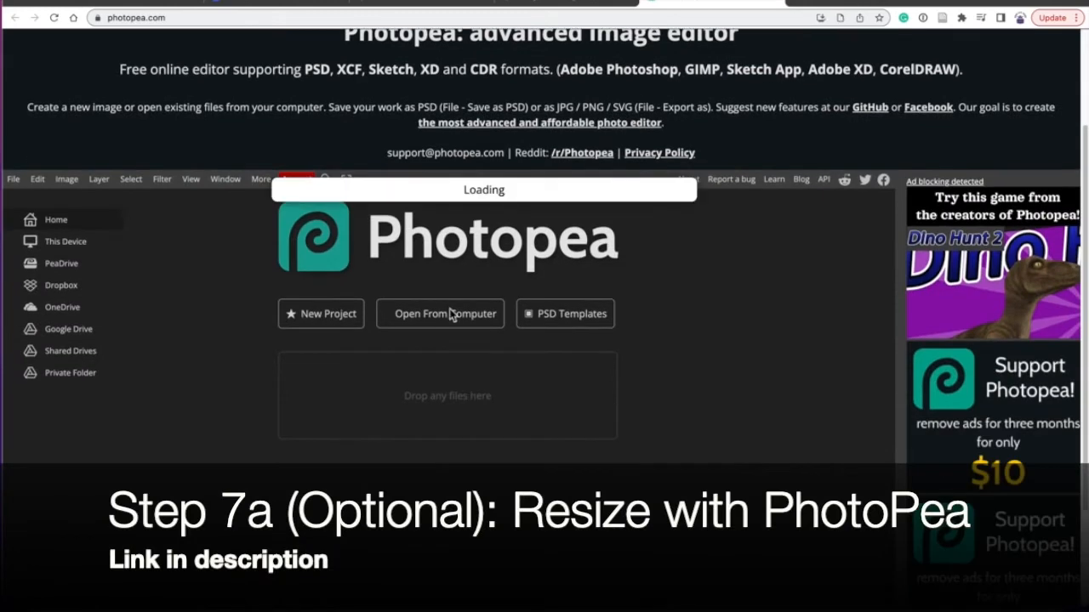
pyautogui.click(440, 314)
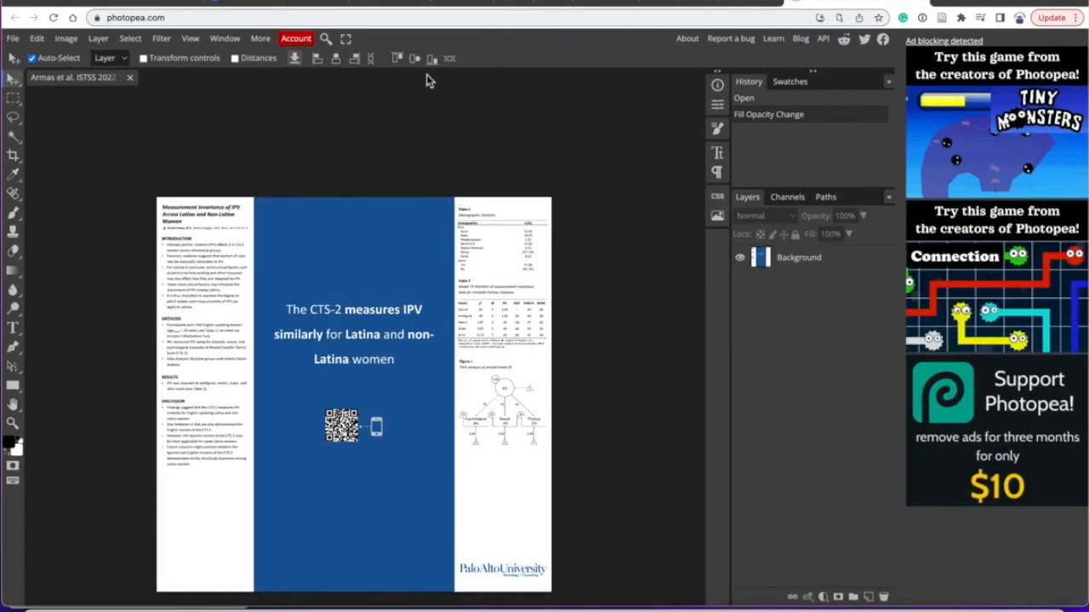
pyautogui.click(66, 38)
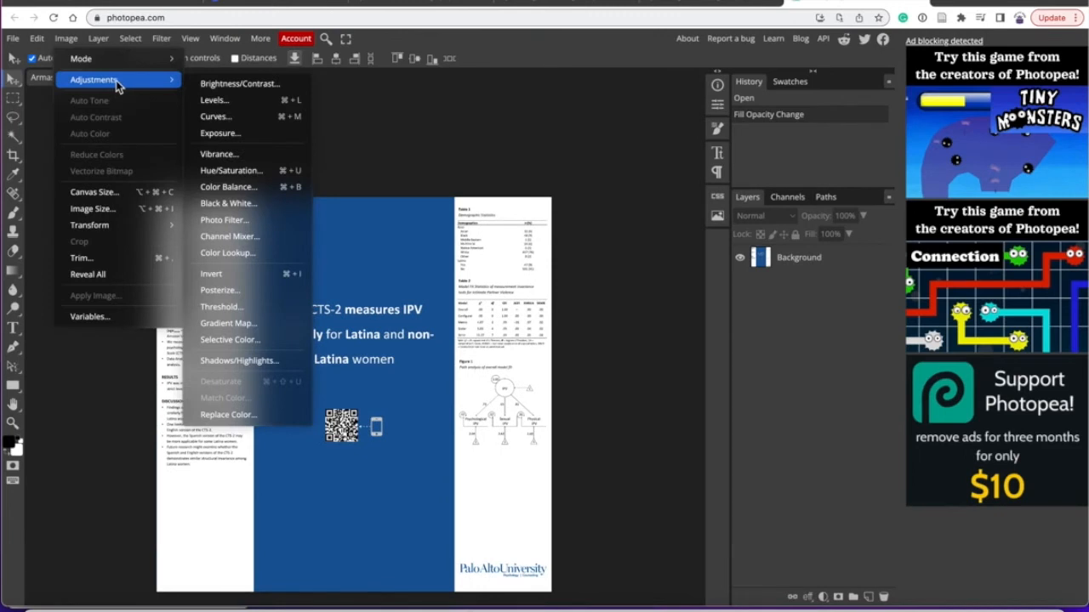
pyautogui.click(92, 209)
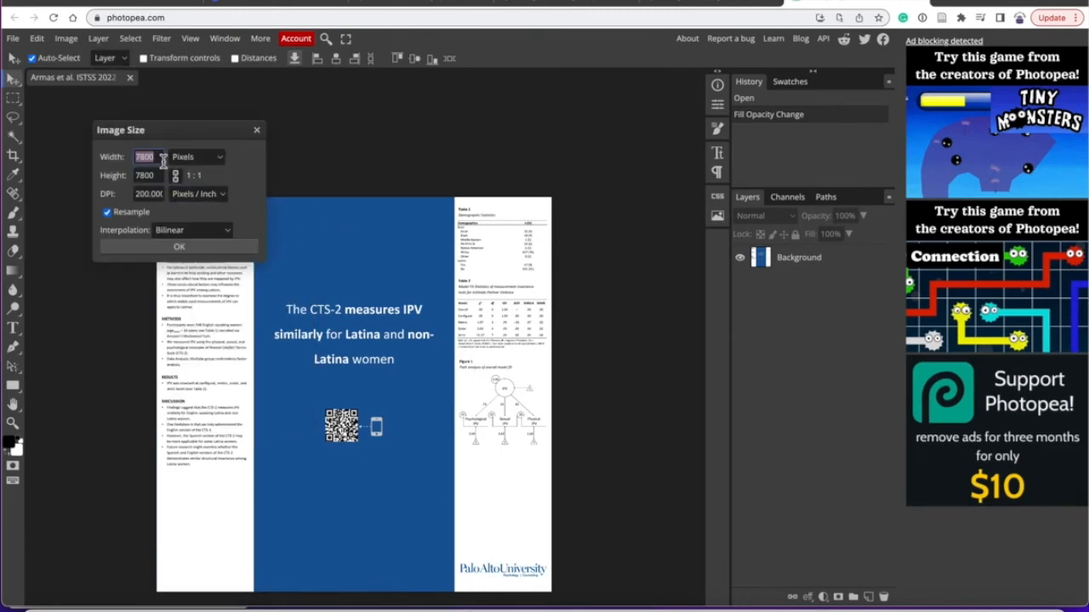
pyautogui.write('5400')
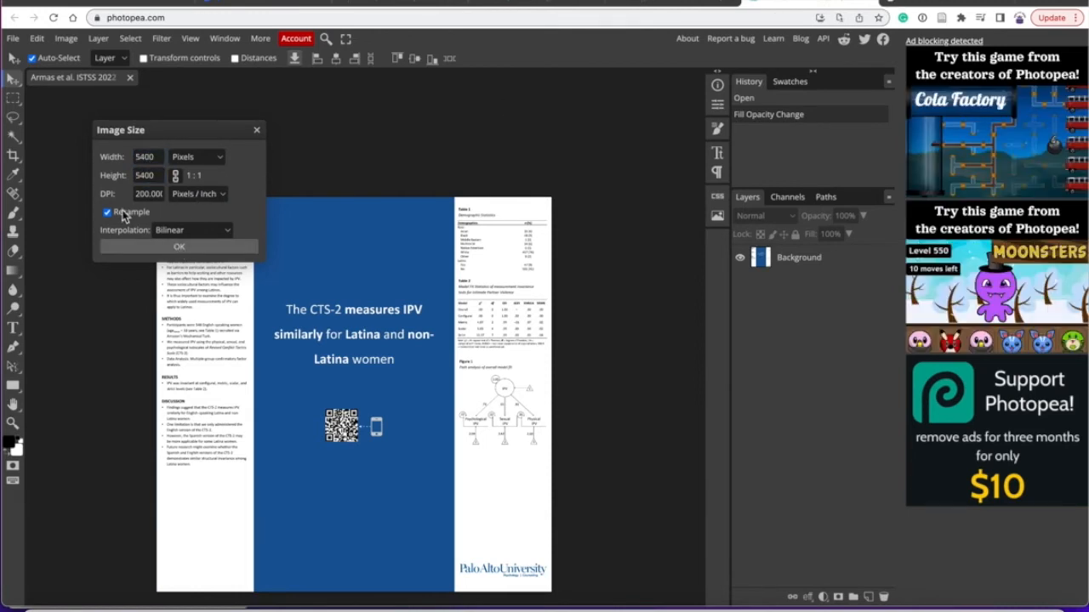
pyautogui.click(179, 246)
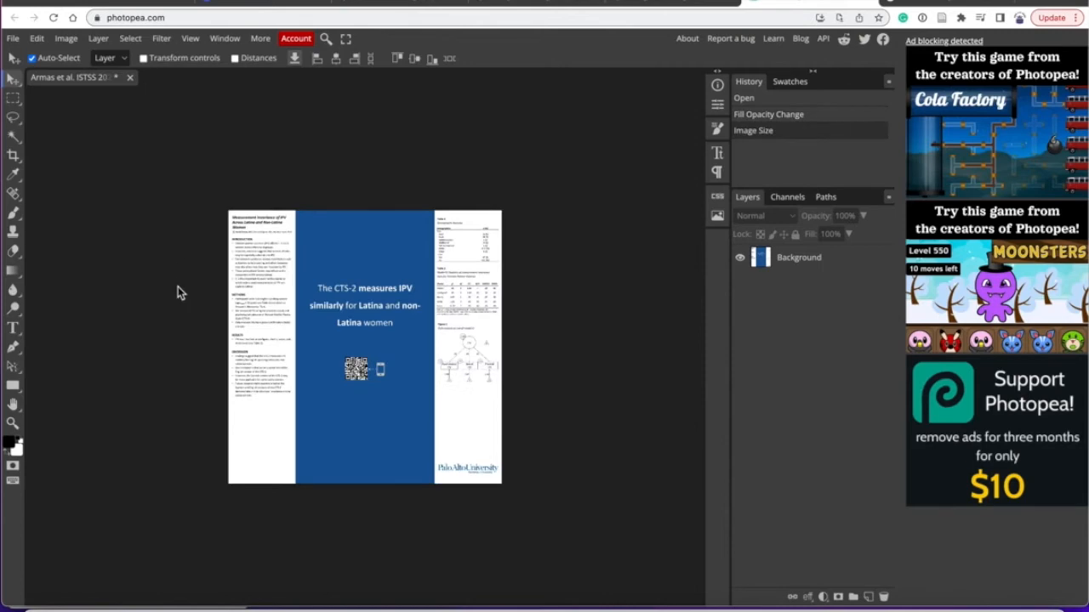
pyautogui.click(12, 39)
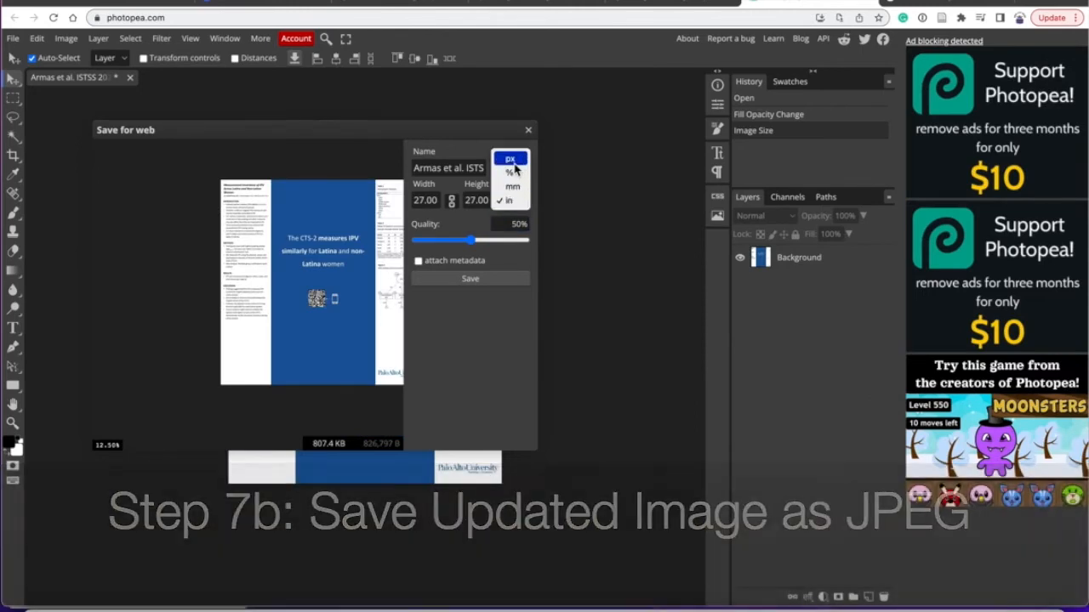
# - Export the resized poster as a JPG in pixel units and dismiss the ad-blocker notice
pyautogui.click(470, 279)
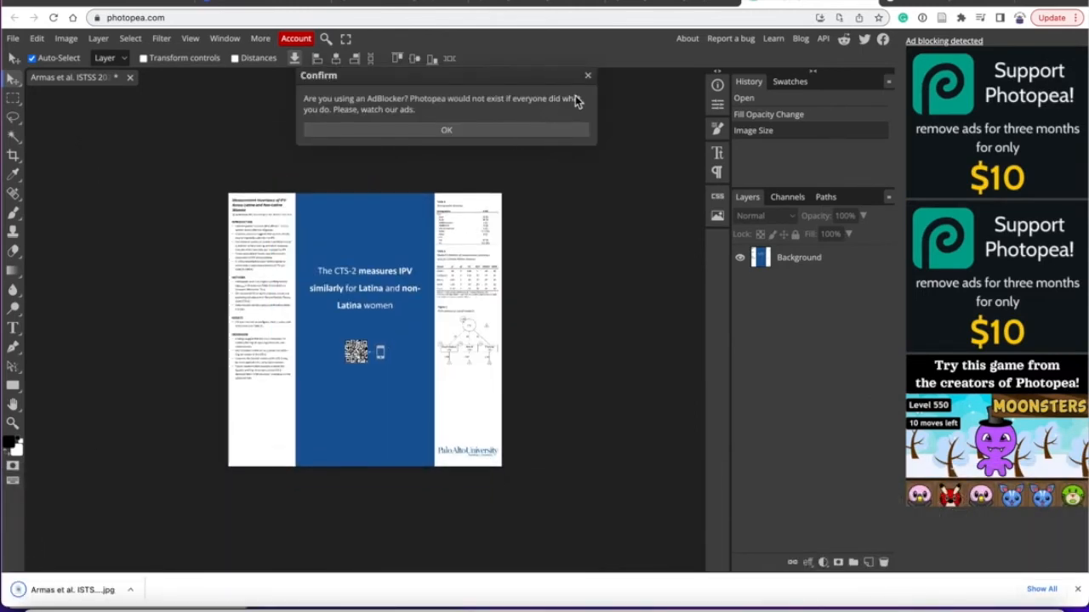
pyautogui.click(447, 129)
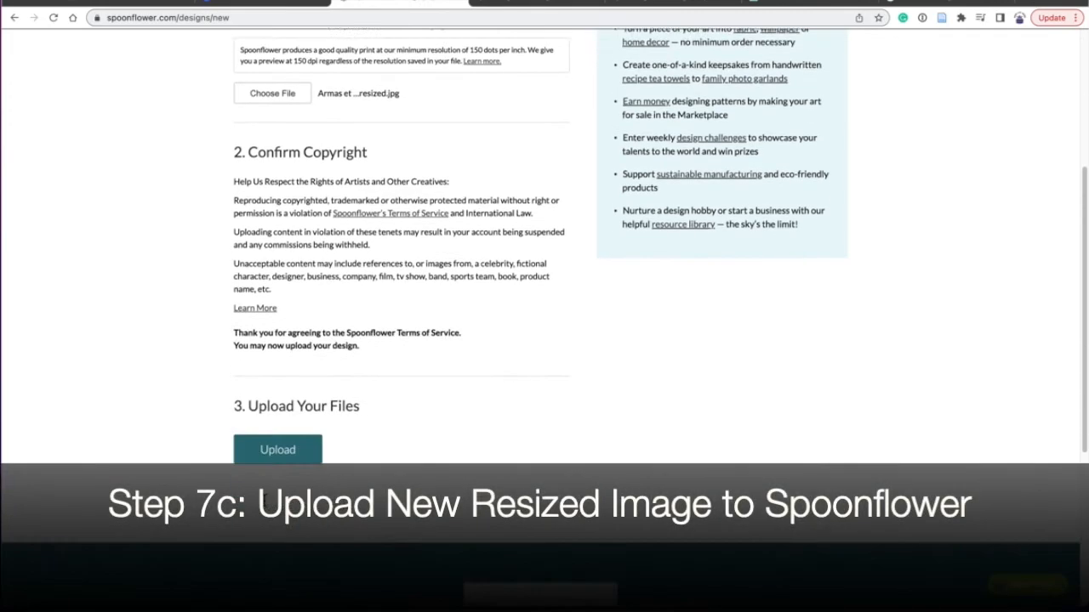
# - Upload the resized poster, add one yard of Performance Piqué to the cart, and remove the unresized item
pyautogui.click(277, 449)
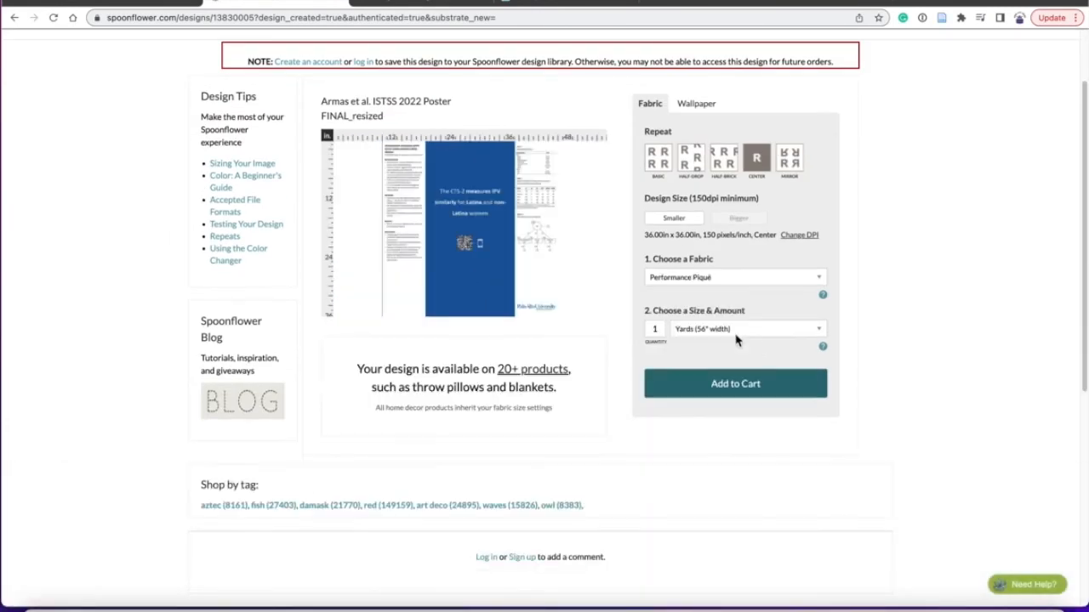
pyautogui.click(735, 383)
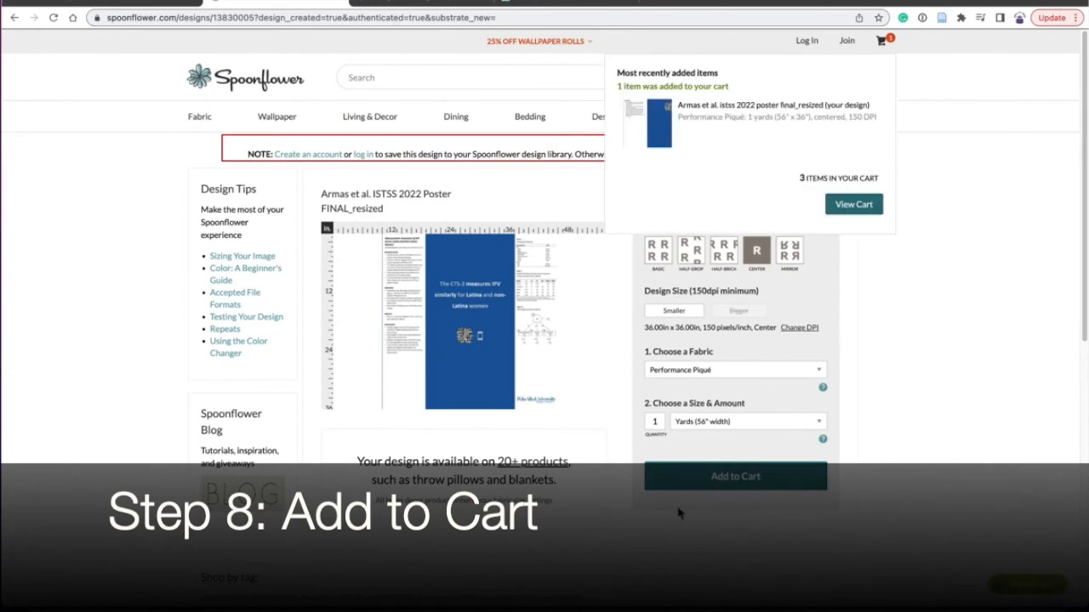
pyautogui.click(853, 204)
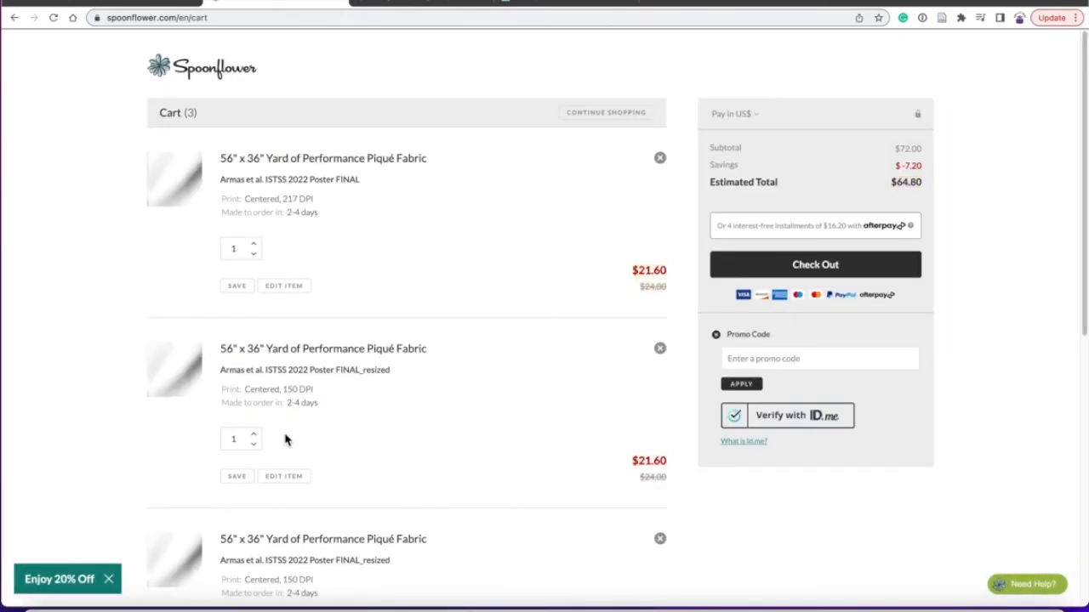
pyautogui.click(659, 158)
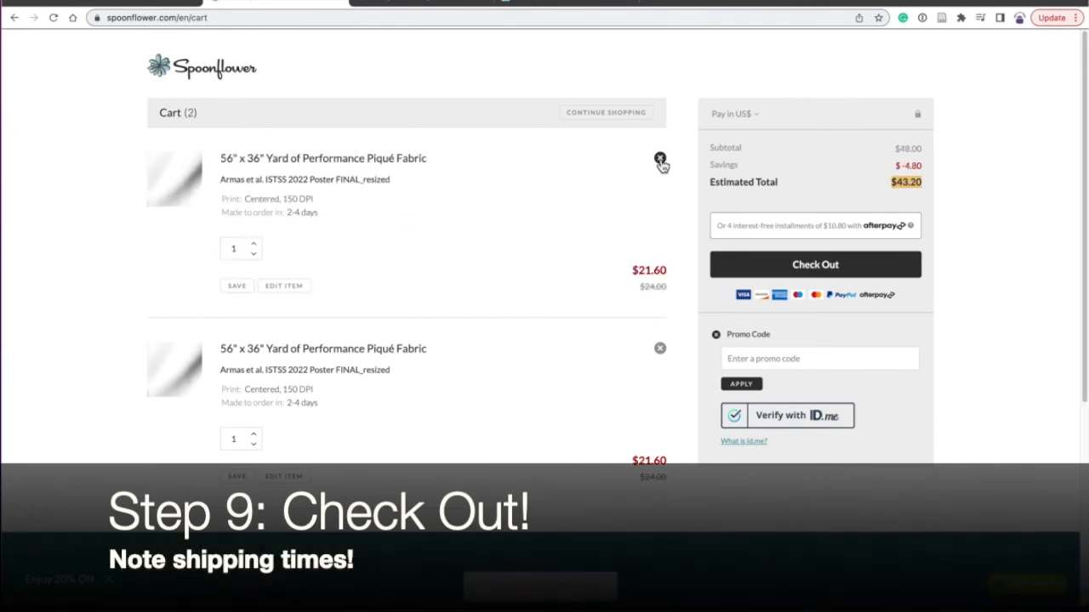